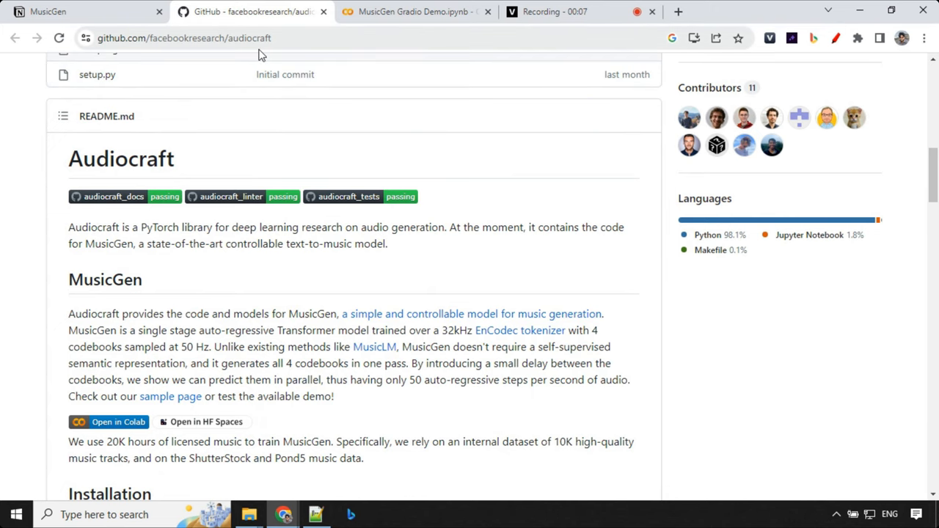
- Open the MusicGen Gradio Demo notebook in Google Colab from the README
scroll("down", 3)
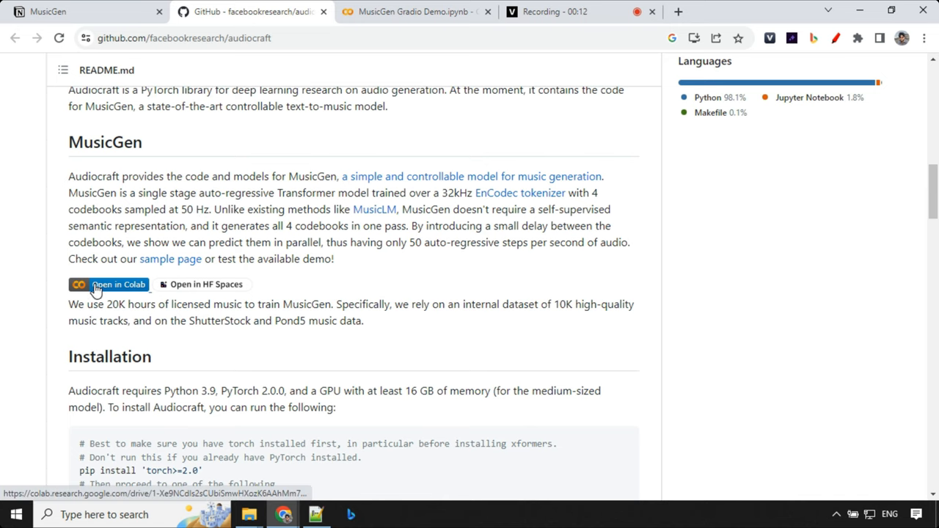
mouse_move(198, 286)
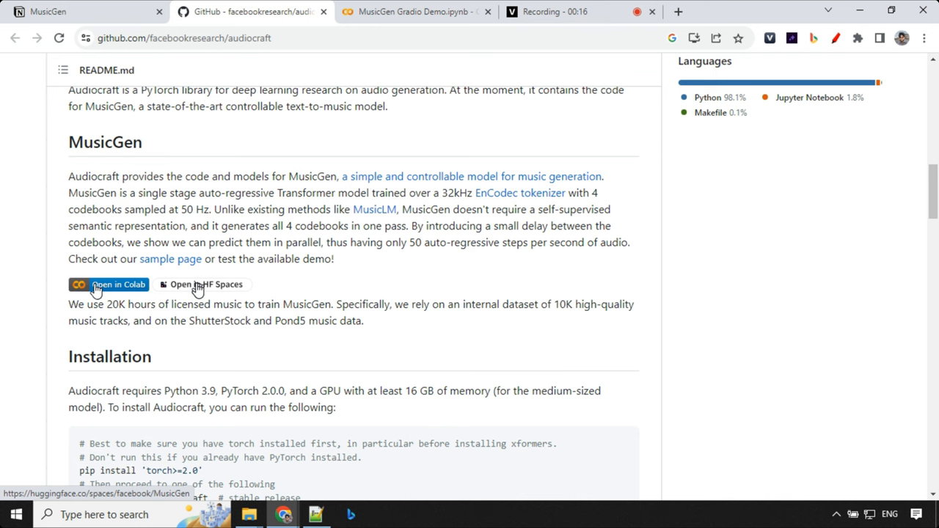
scroll("down", 3)
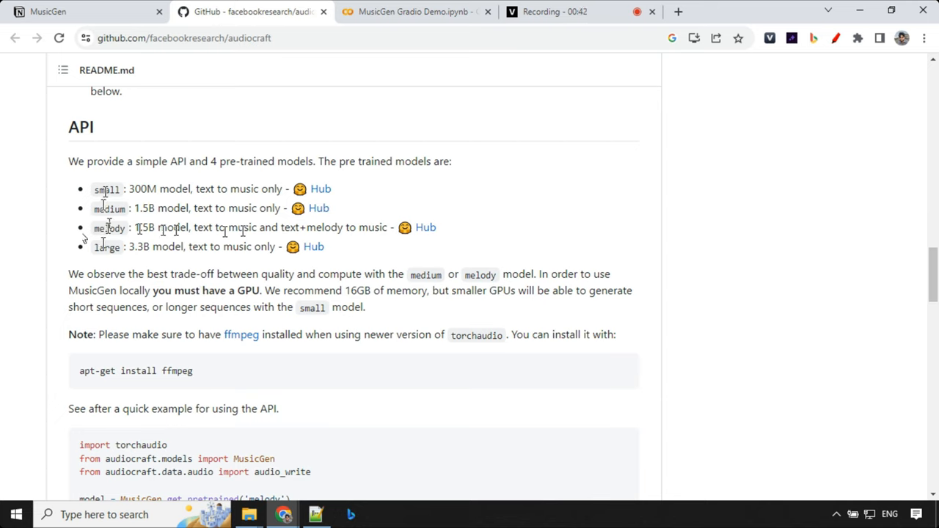
scroll("down", 3)
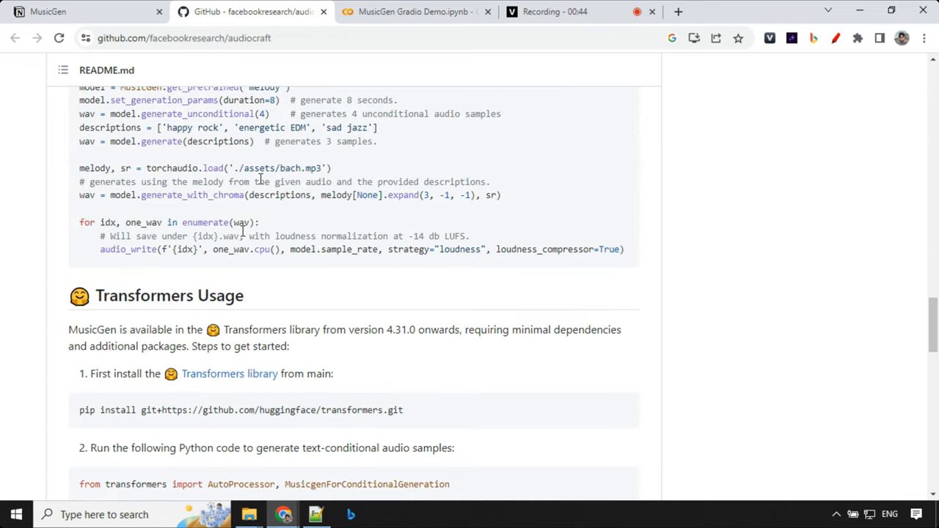
scroll("down", 3)
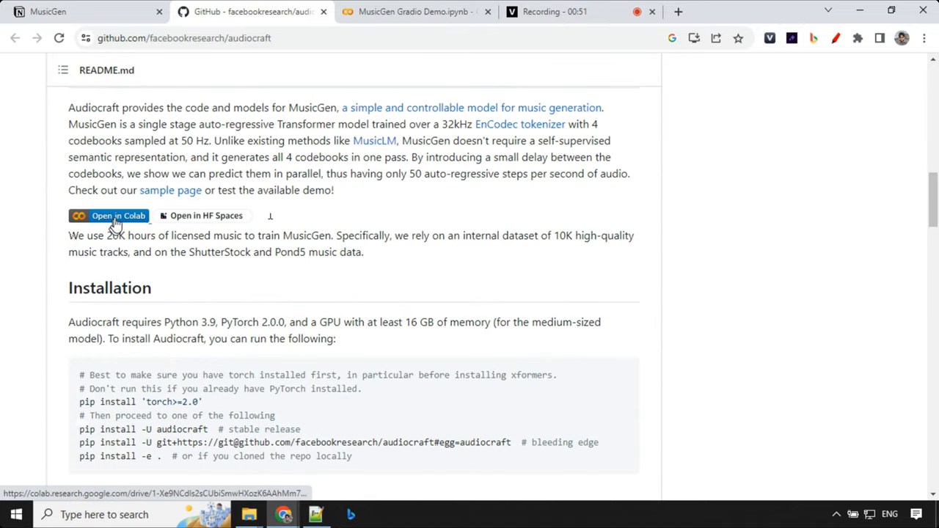
left_click(109, 215)
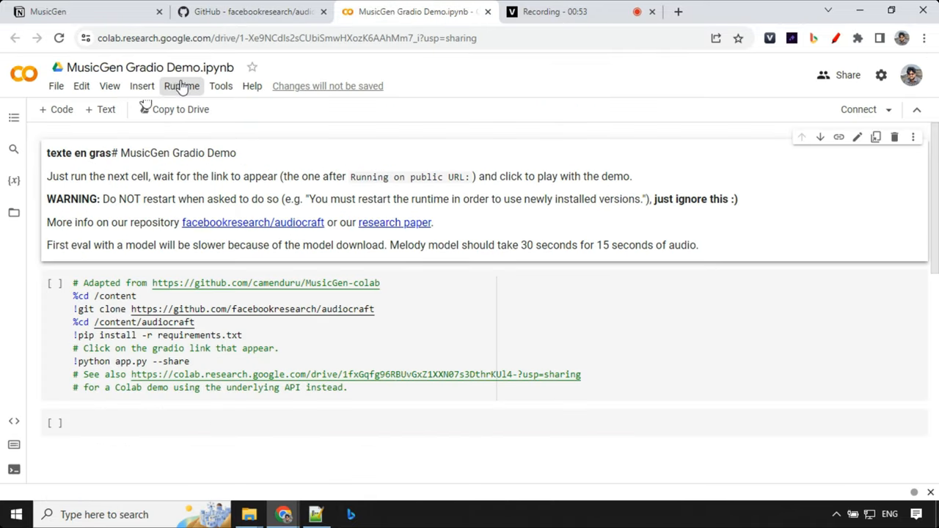
- Run all notebook cells via Runtime > Run all, confirming Run anyway in the warning
left_click(181, 86)
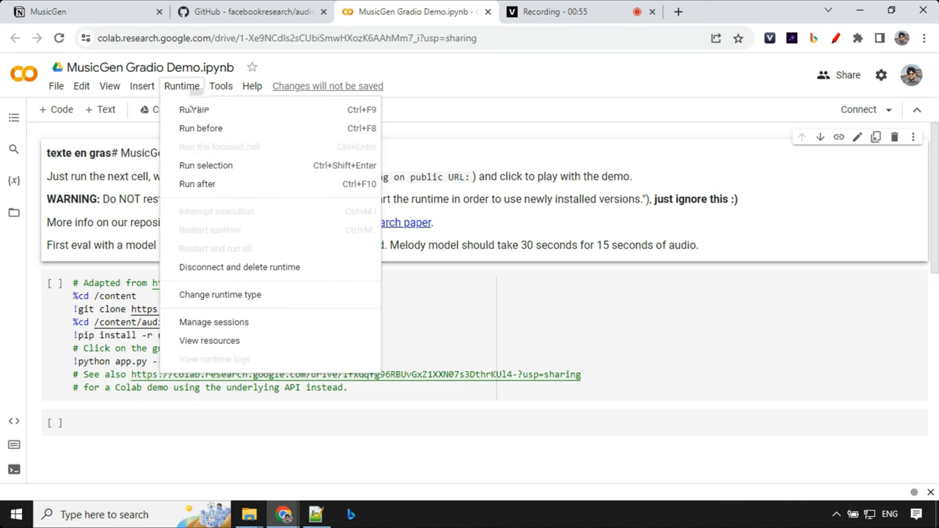
left_click(215, 109)
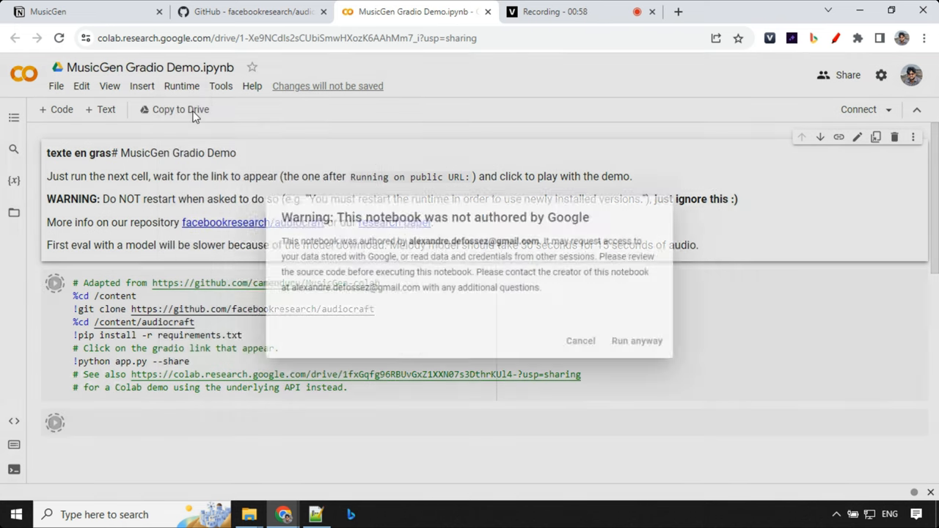
left_click(636, 340)
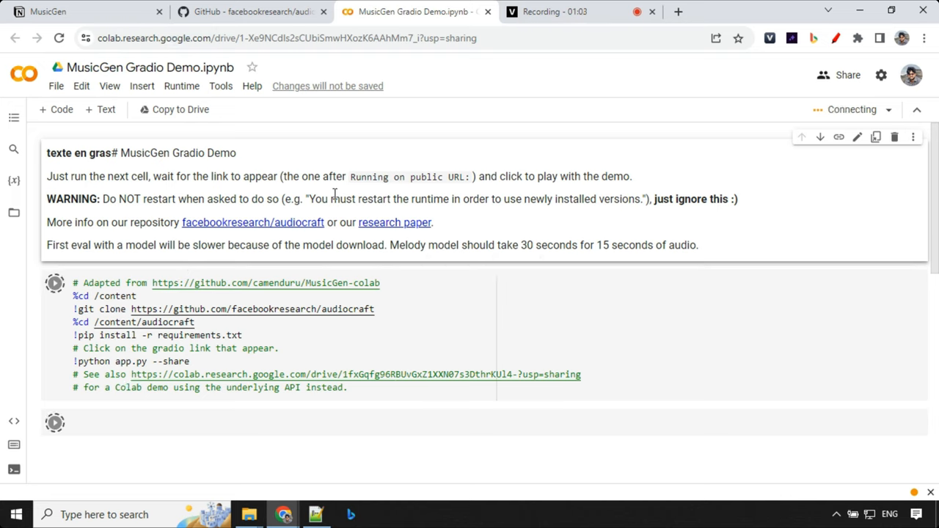
mouse_move(262, 222)
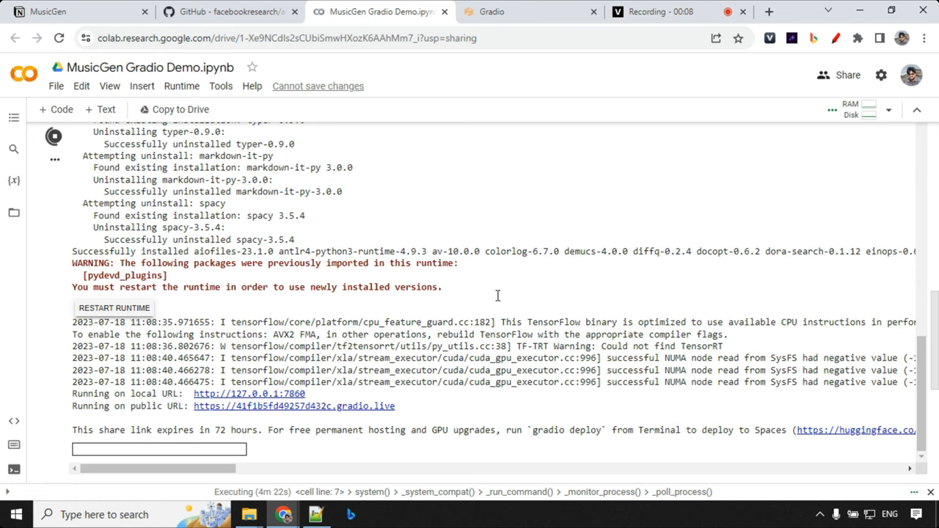
mouse_move(399, 409)
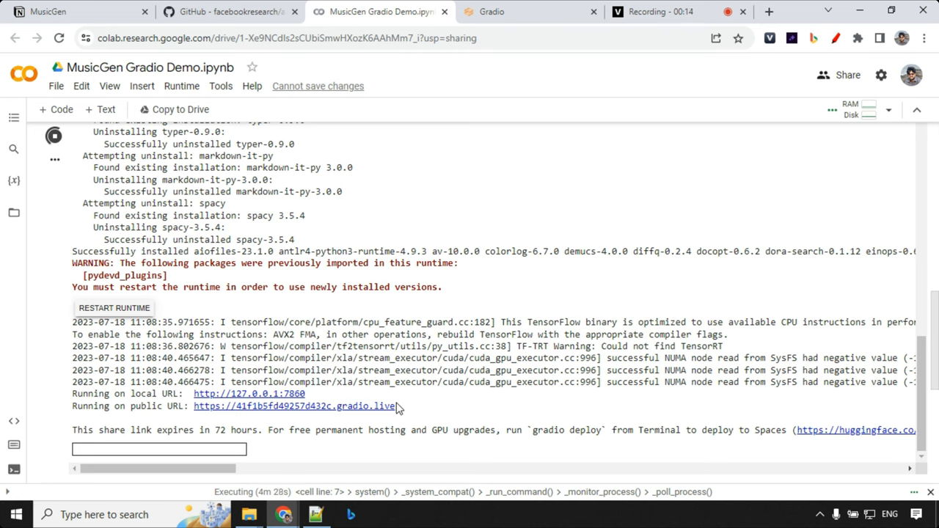
mouse_move(378, 412)
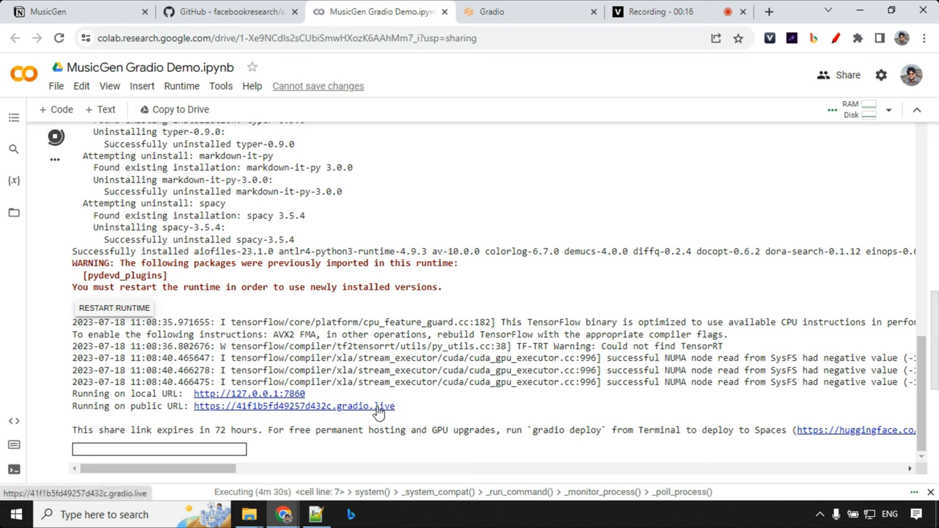
mouse_move(892, 129)
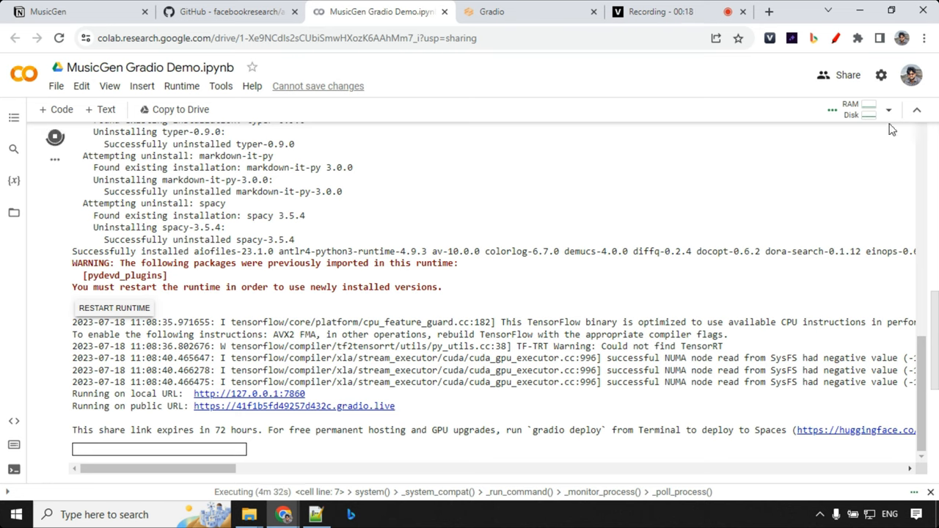
left_click(889, 109)
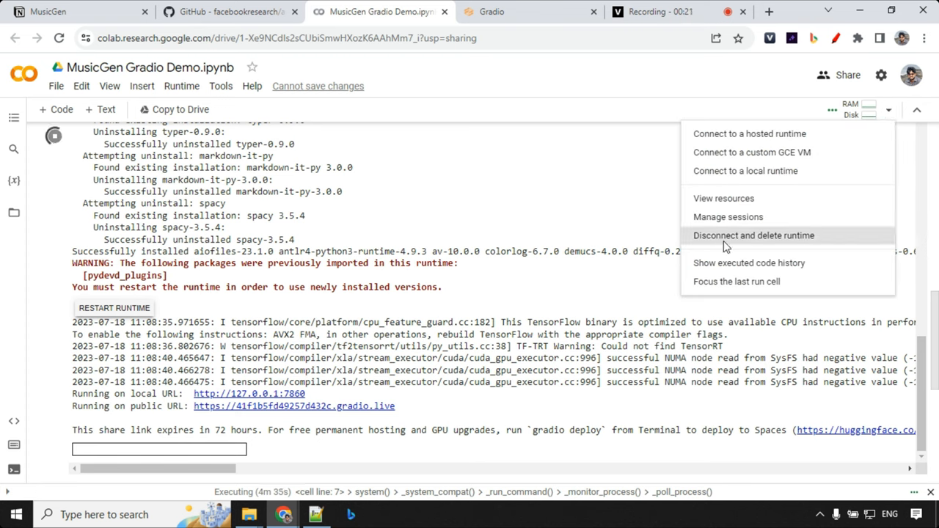
left_click(181, 85)
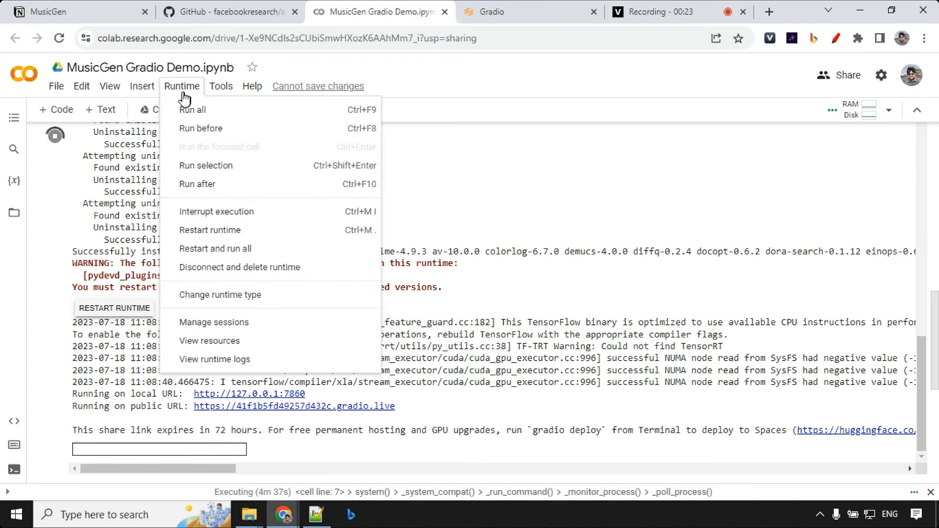
mouse_move(193, 110)
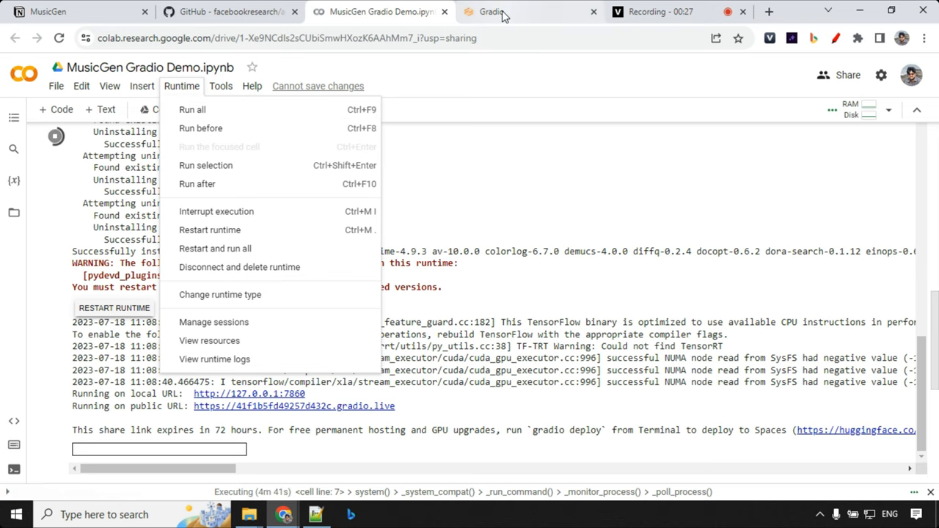
- Review the live MusicGen demo page's prompt, melody upload, model settings and examples
left_click(491, 12)
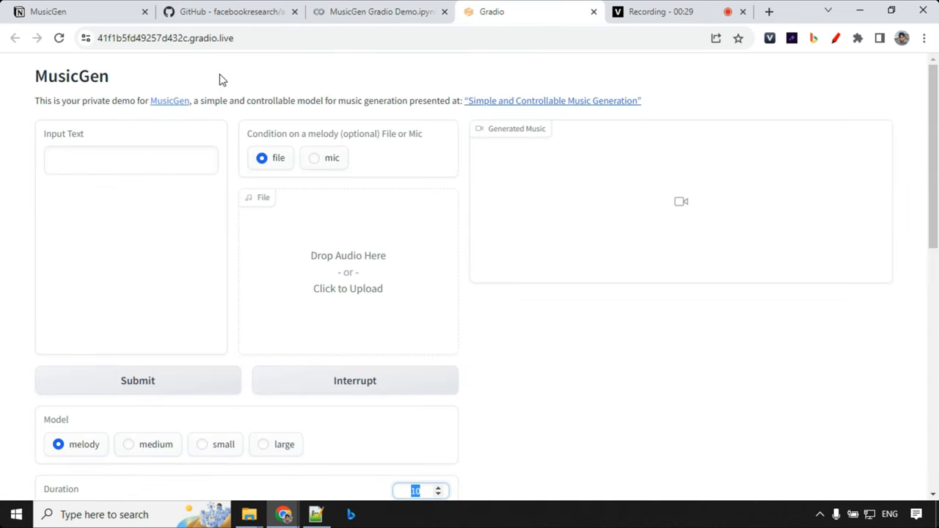
mouse_move(501, 249)
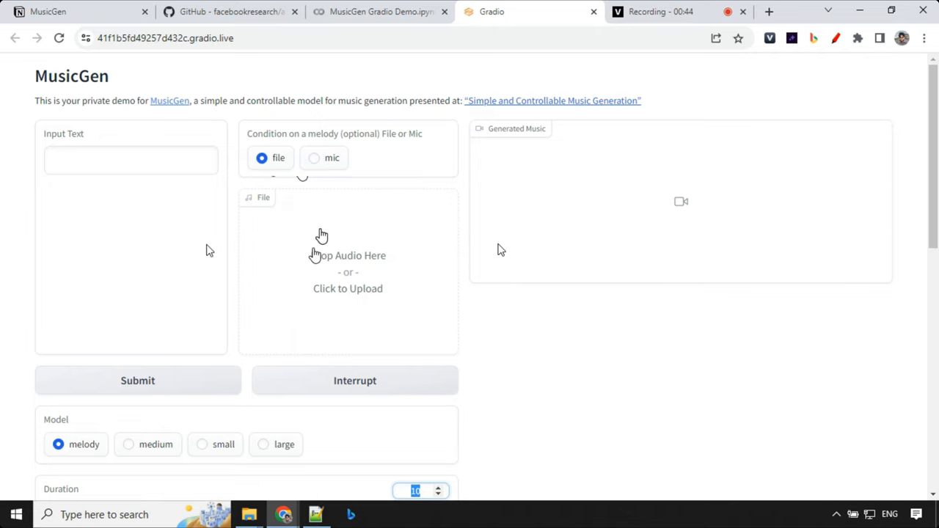
scroll("down", 3)
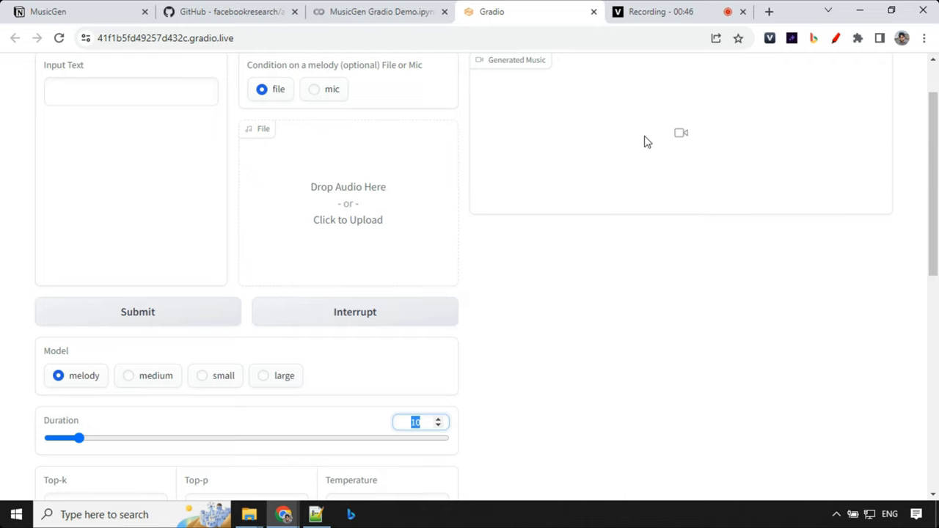
scroll("down", 3)
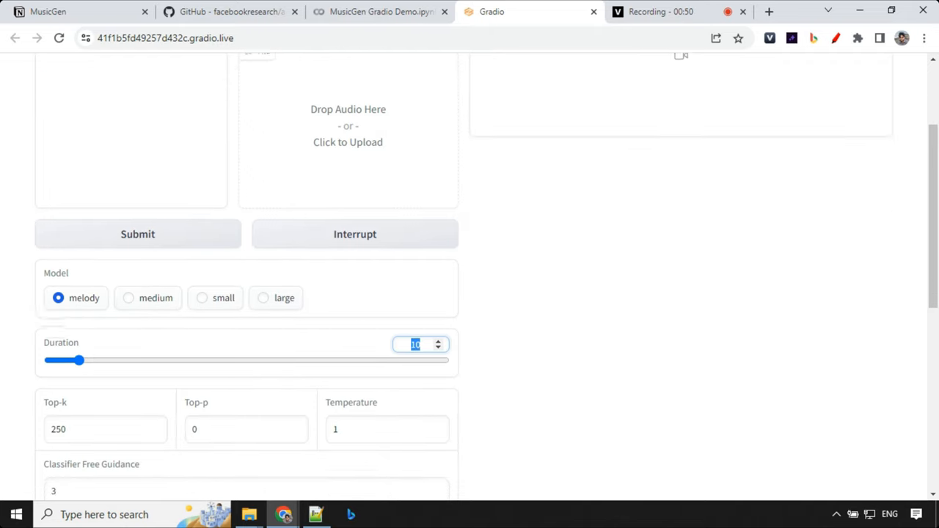
scroll("down", 3)
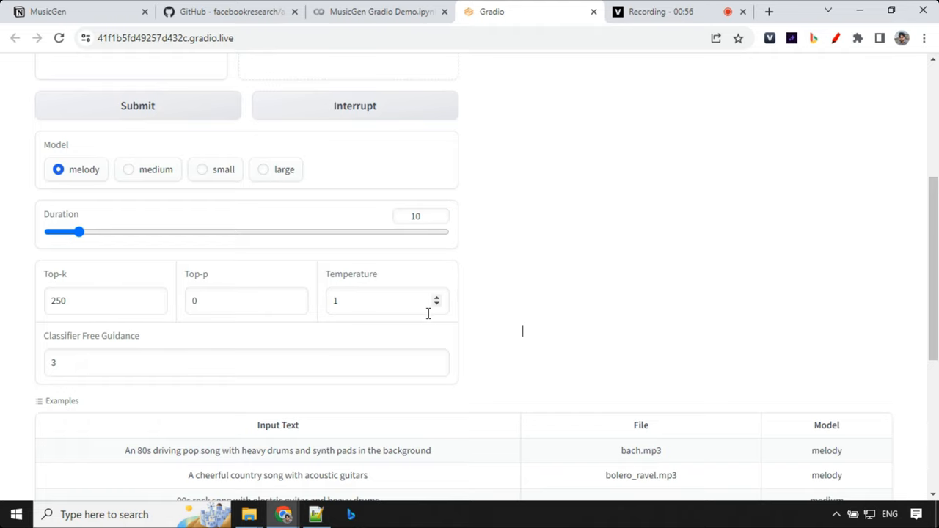
mouse_move(418, 216)
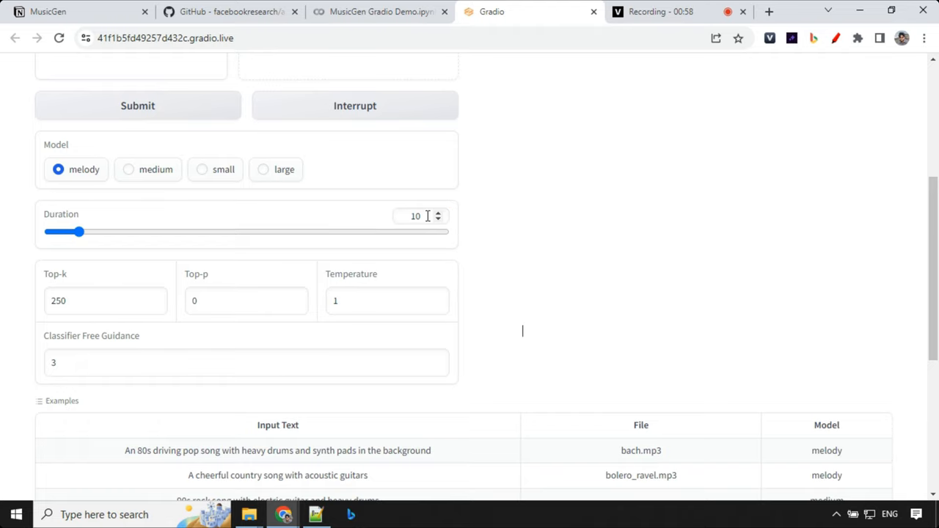
scroll("down", 3)
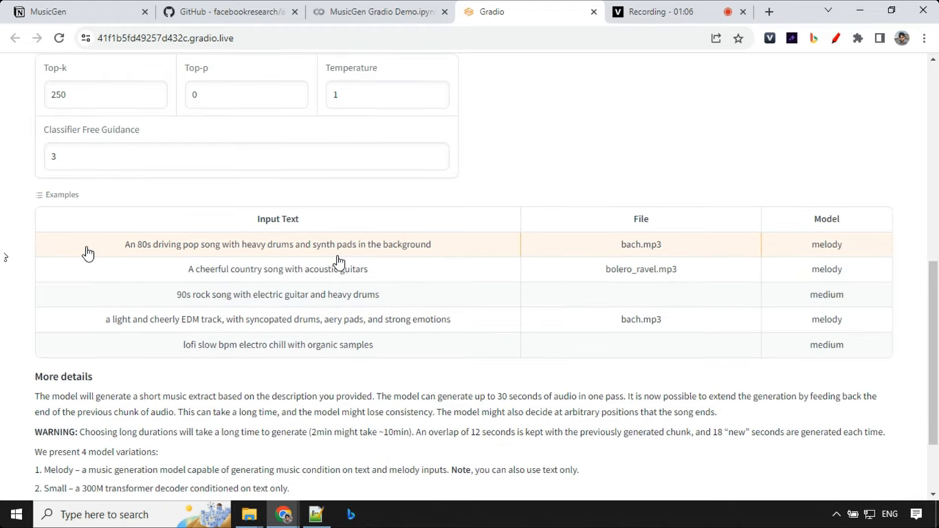
scroll("down", 3)
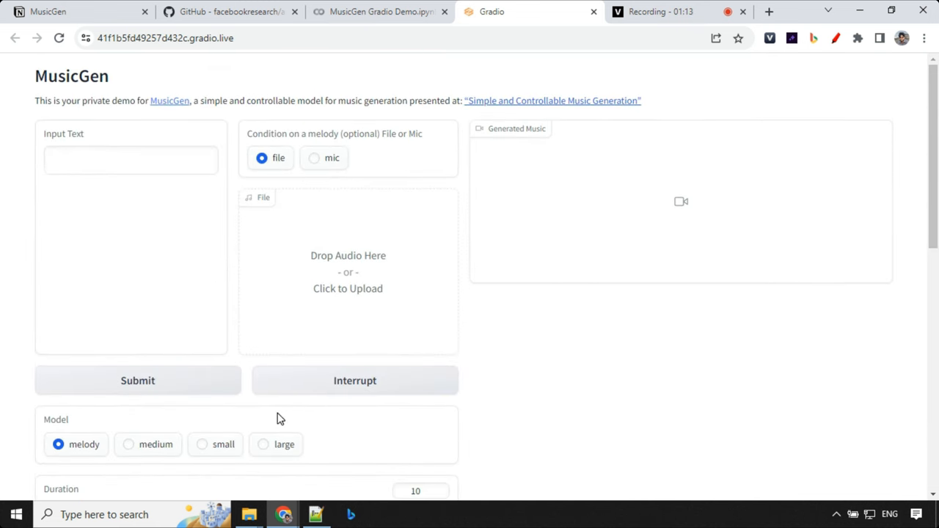
mouse_move(278, 342)
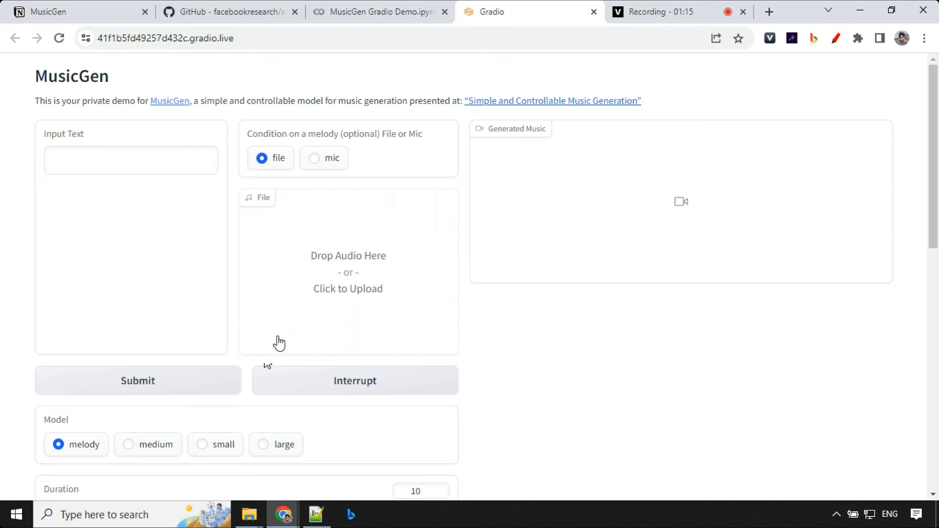
left_click(187, 11)
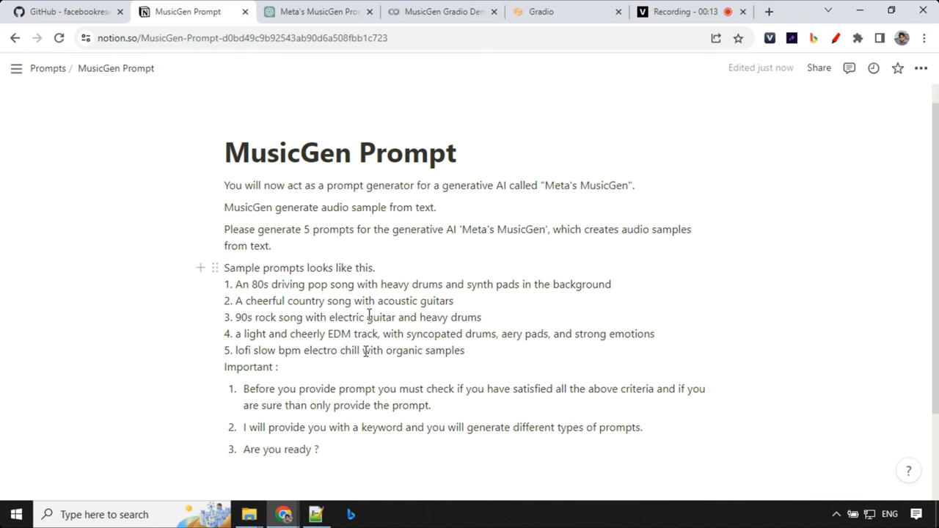
- Switch to the Notion MusicGen Prompt page with the prompt-generator instructions
left_click(315, 11)
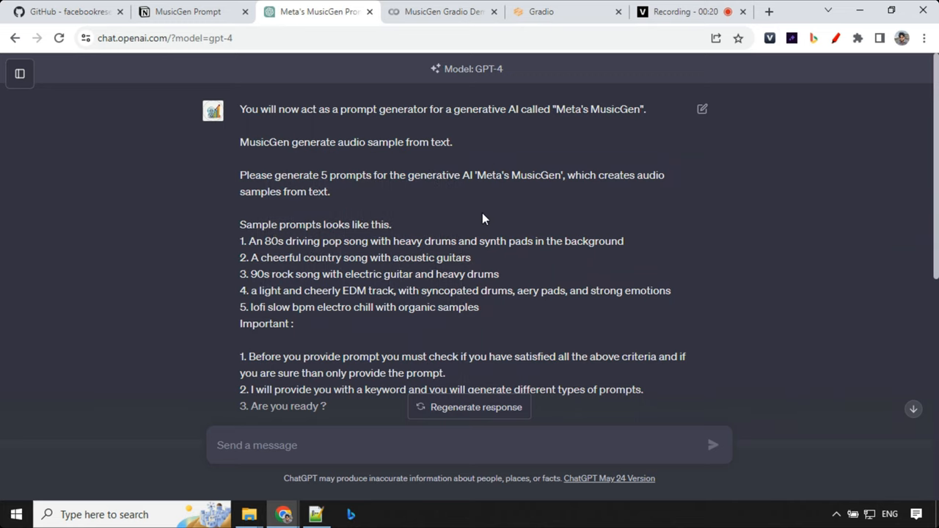
- Scroll the ChatGPT conversation to the prompts for 'ambient music with gentle piano'
scroll("down", 3)
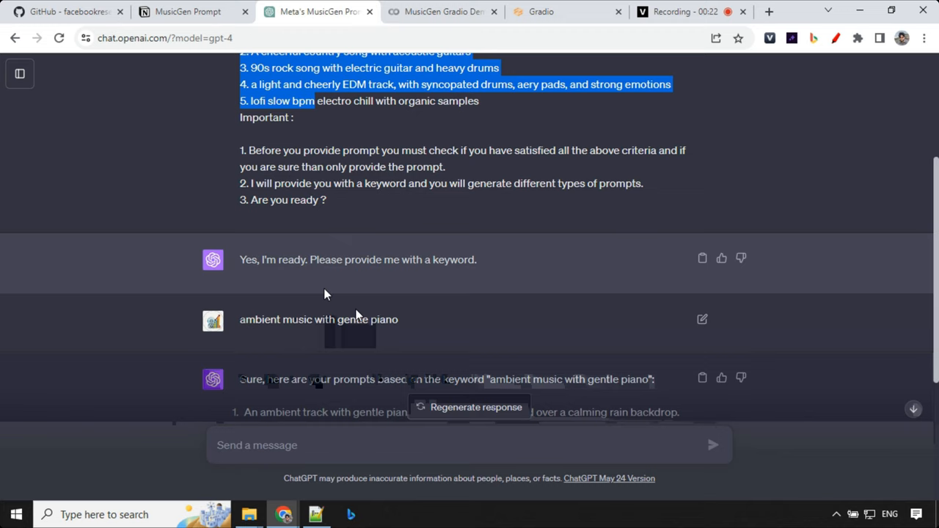
scroll("down", 3)
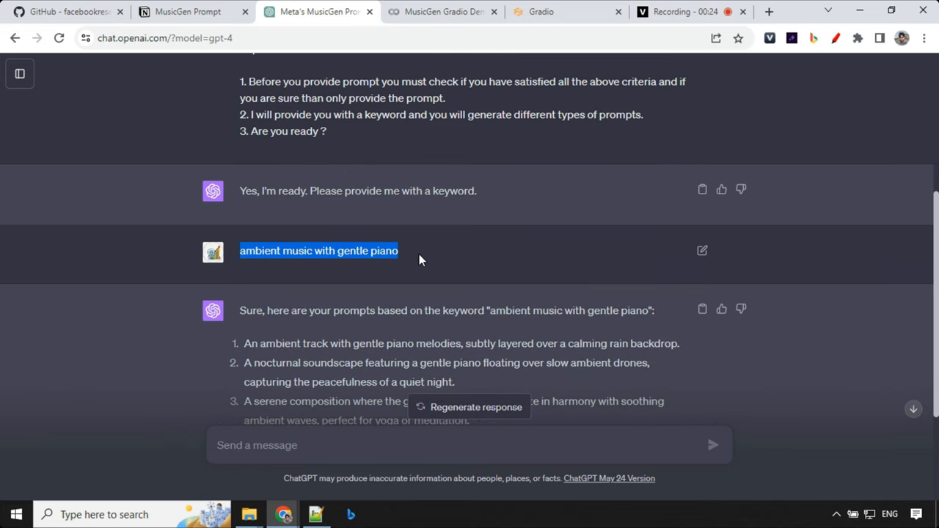
mouse_move(429, 265)
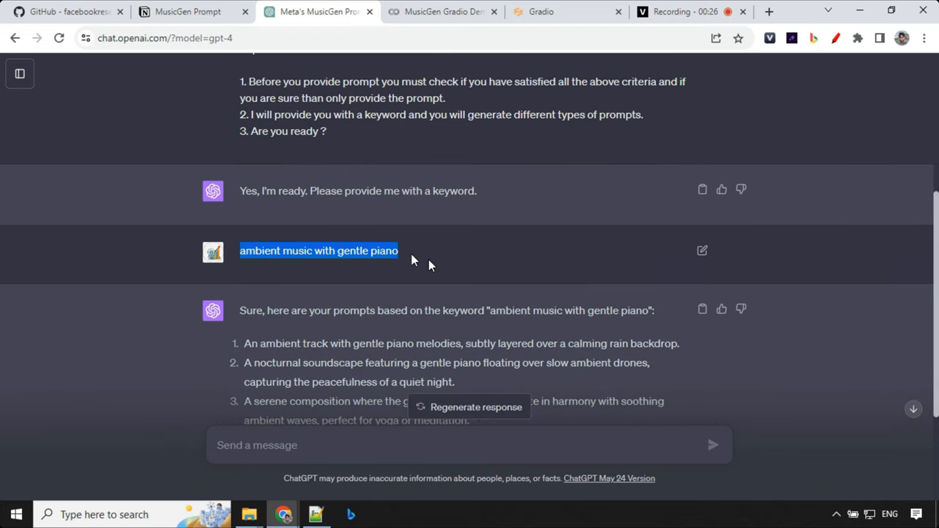
scroll("down", 3)
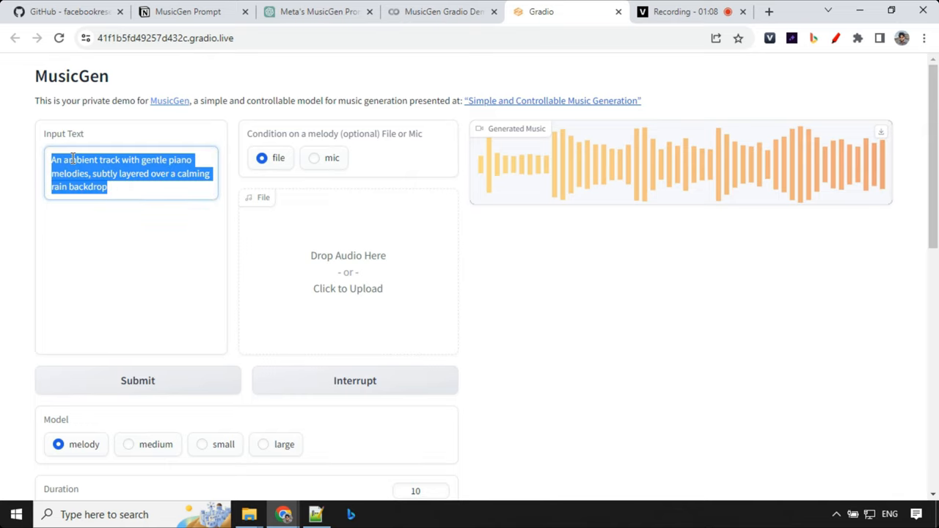
- Generate a clip from the 'A serene composition where the gentle piano notes…' prompt
type("A serene composition where the gentle piano notes resonate in harmony with soothing ambient waves, perfect for yoga or meditation")
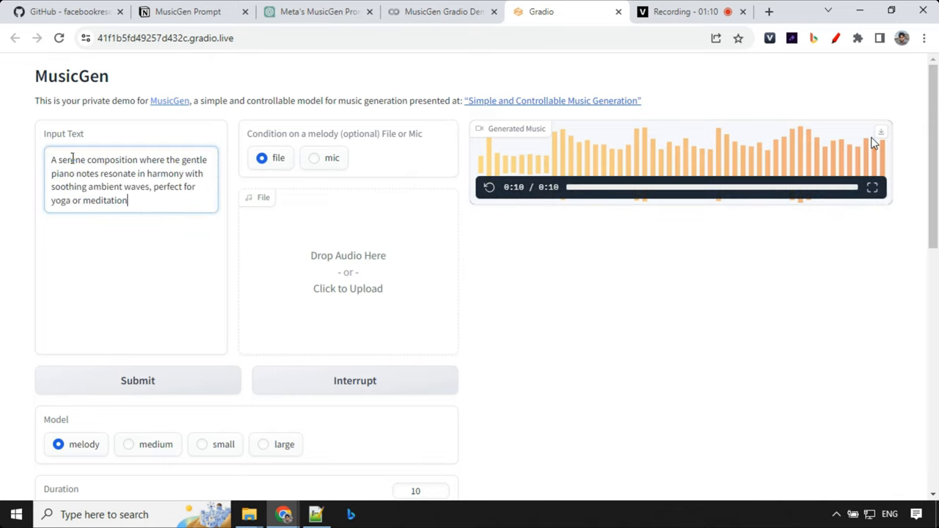
left_click(880, 132)
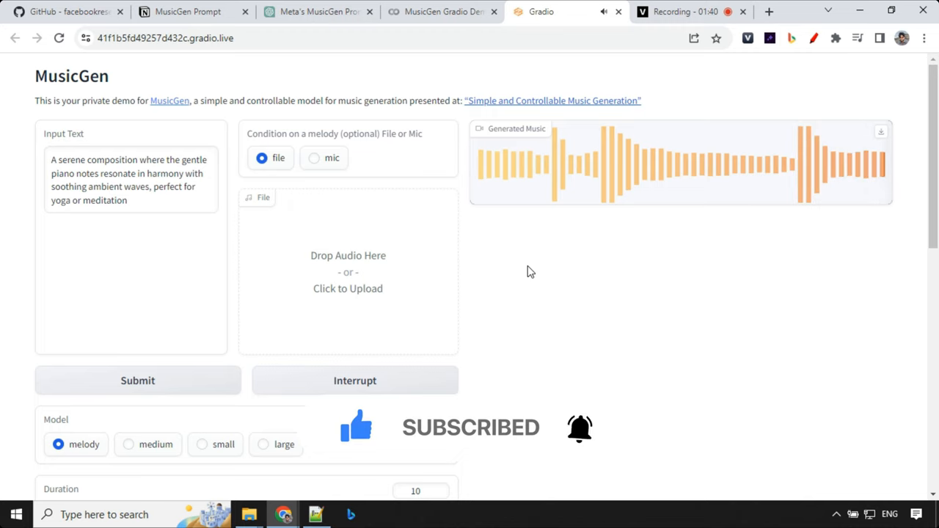
left_click(317, 11)
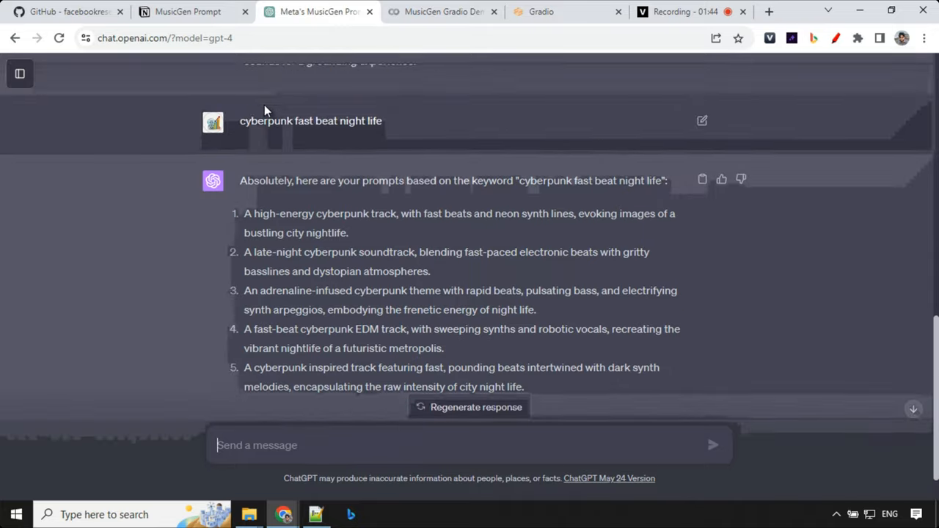
- Select the first cyberpunk nightlife prompt in ChatGPT and return to the MusicGen demo
scroll("down", 3)
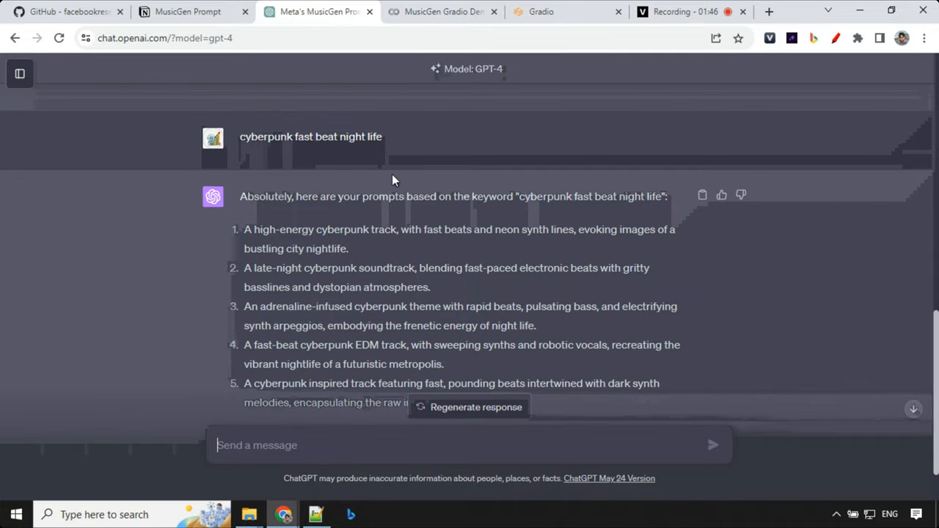
scroll("down", 3)
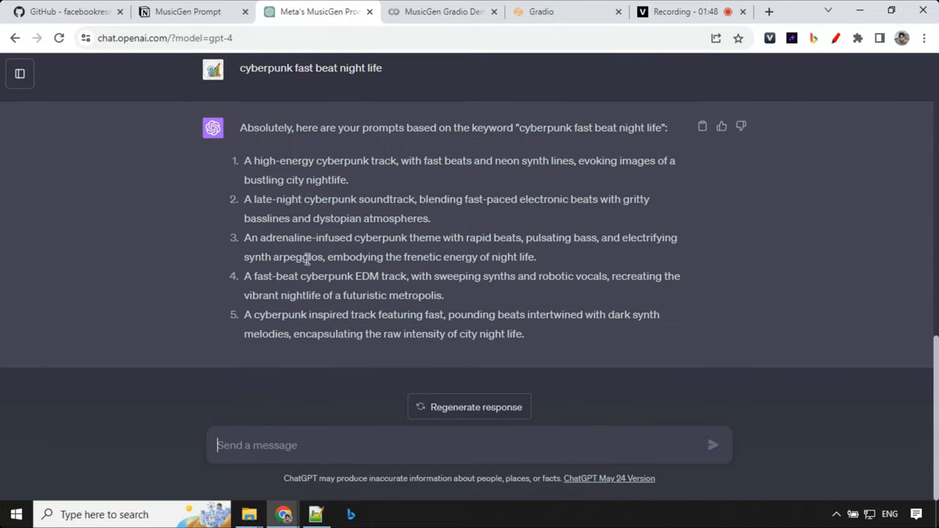
left_click_drag(244, 161, 351, 180)
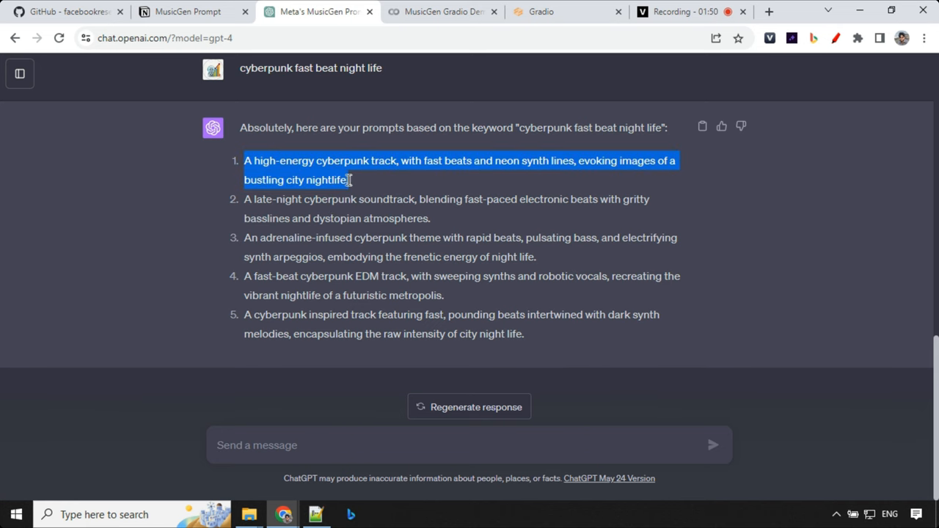
left_click(567, 11)
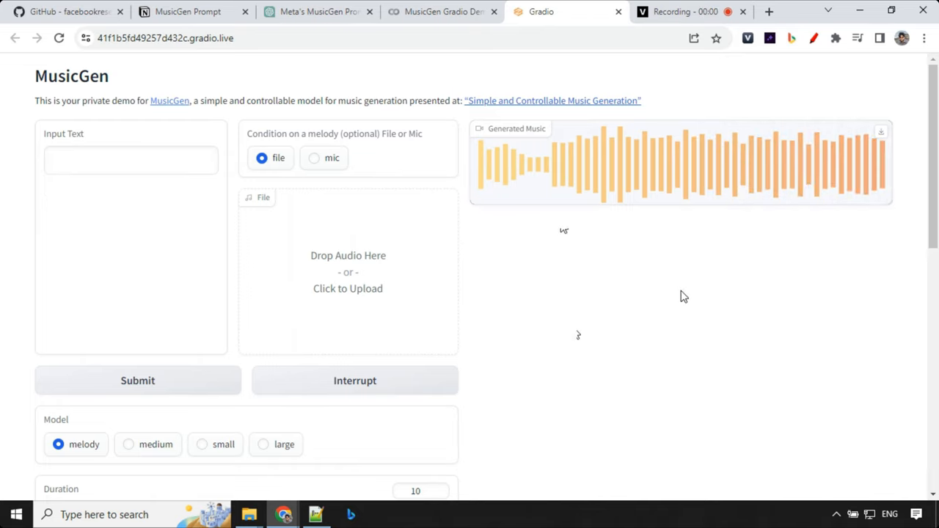
- Load entry.mp3 as the melody, enter the serene piano prompt, and play the uploaded clip
left_click(347, 289)
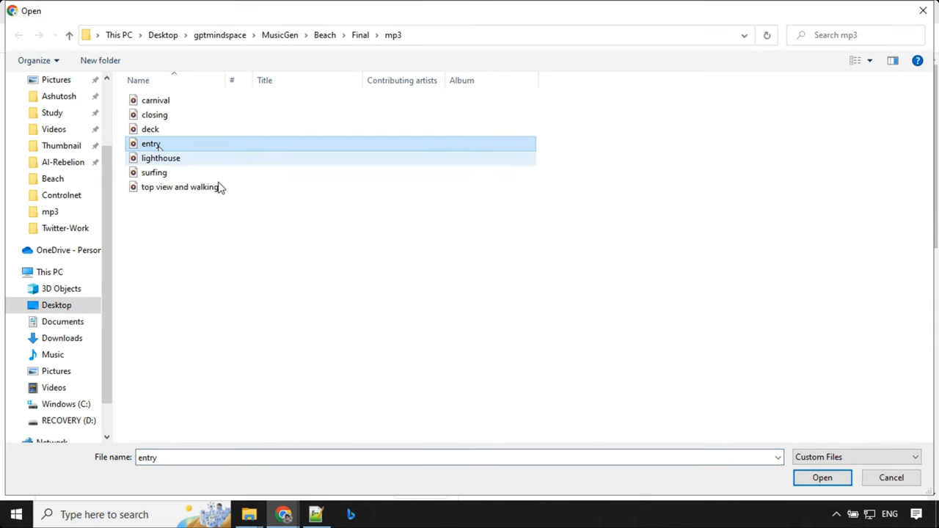
left_click(821, 477)
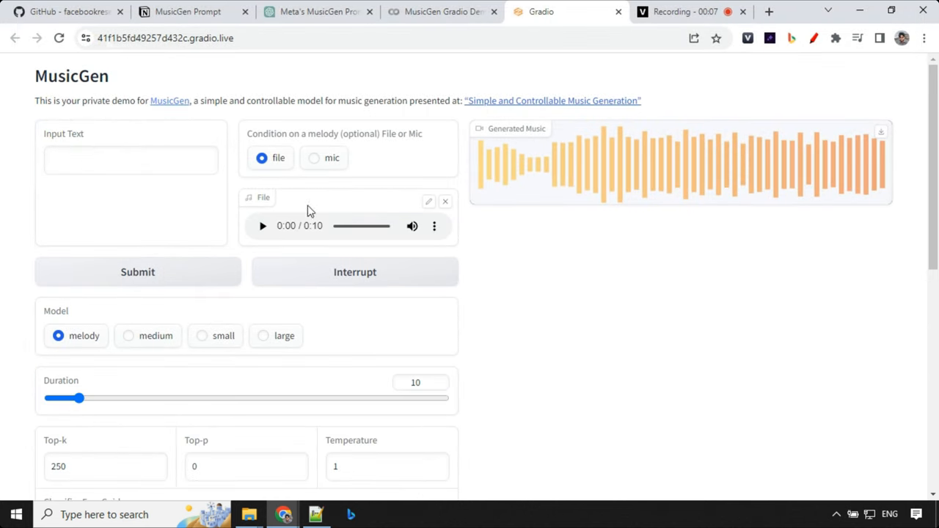
left_click(131, 160)
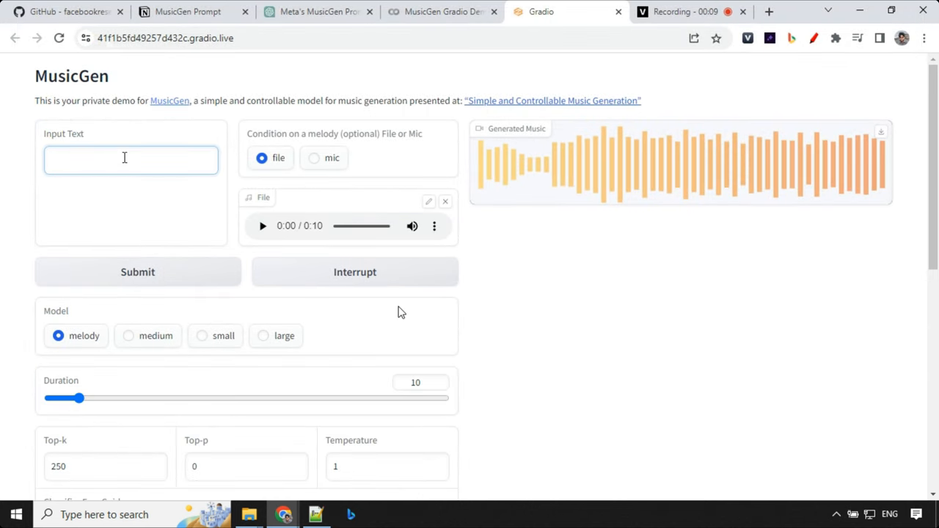
type("A serene composition where the gentle piano notes resonate in harmony with soothing ambient waves, perfect for yoga or meditation")
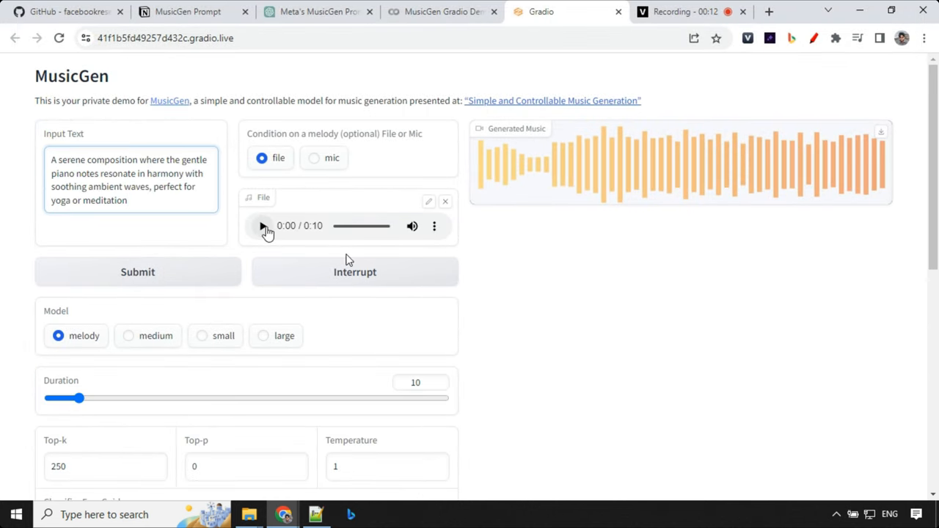
left_click(262, 225)
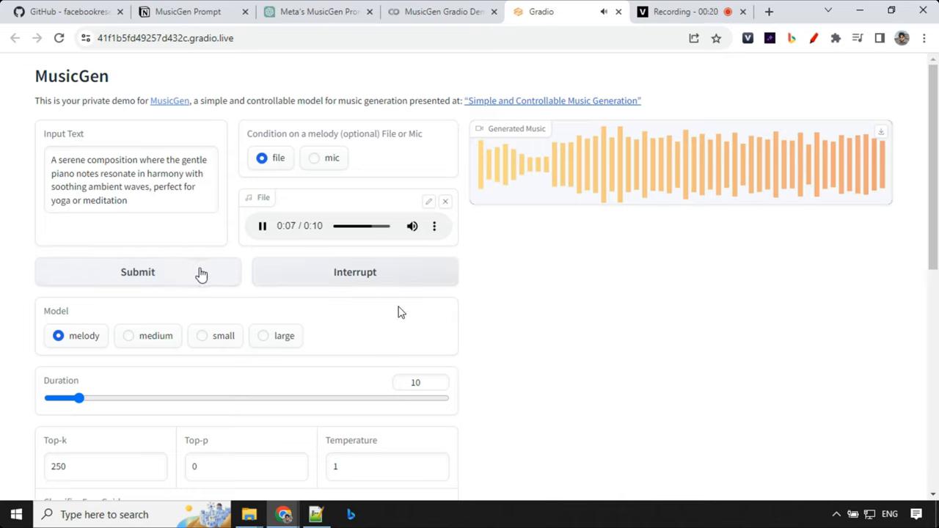
- Generate the melody-conditioned serene piano clip, then return to the audiocraft README
left_click(138, 272)
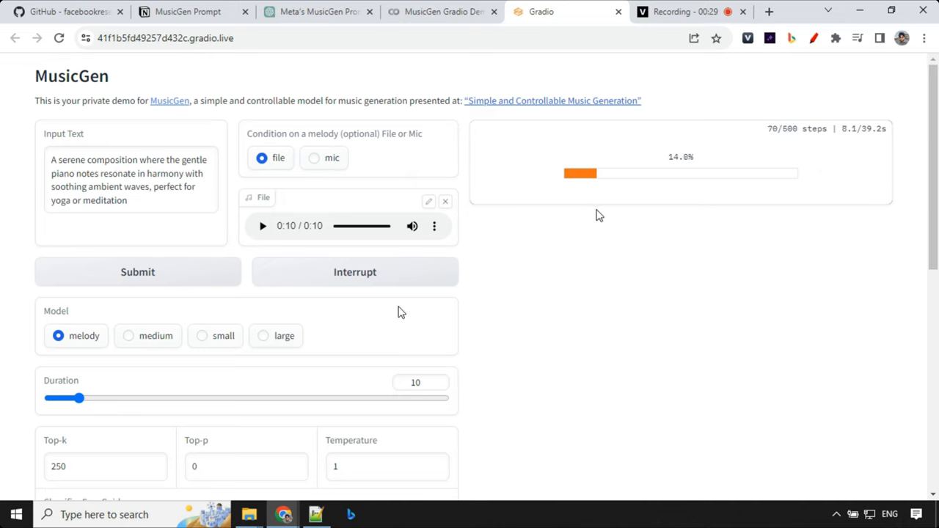
mouse_move(299, 239)
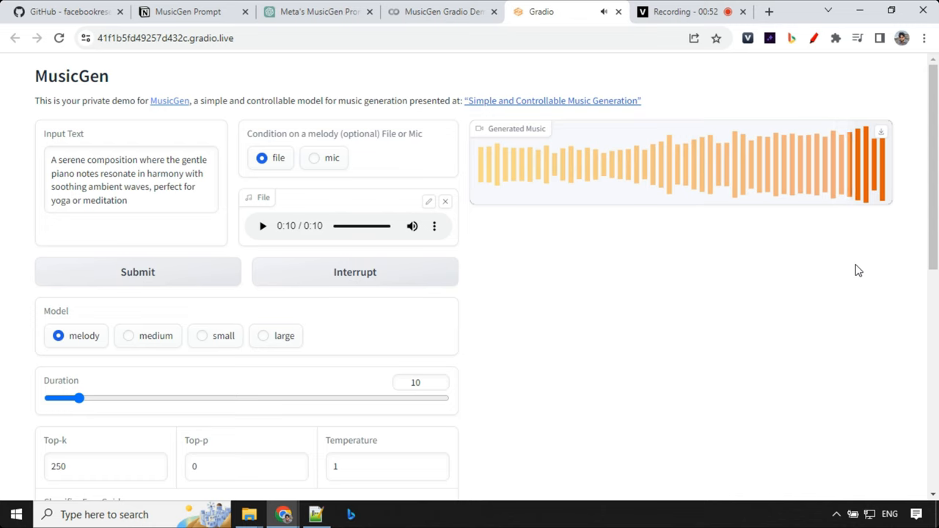
scroll("down", 3)
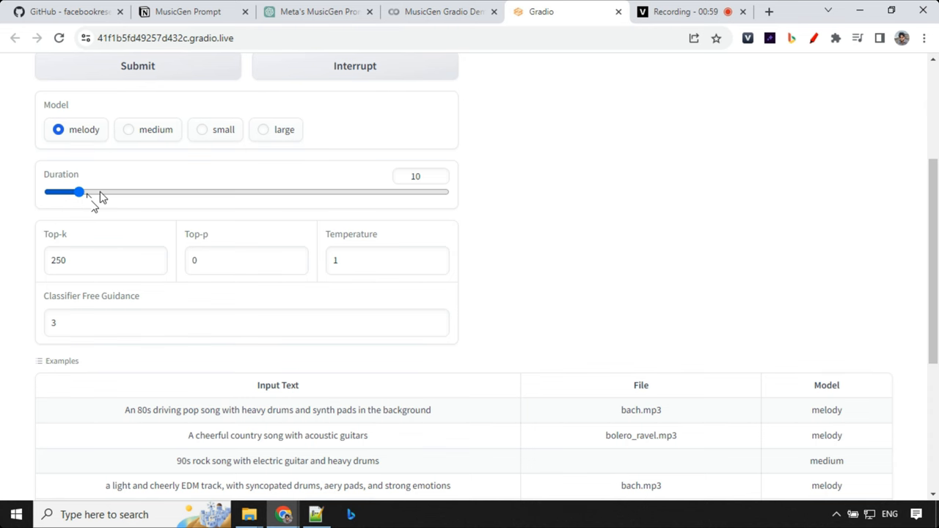
left_click(66, 11)
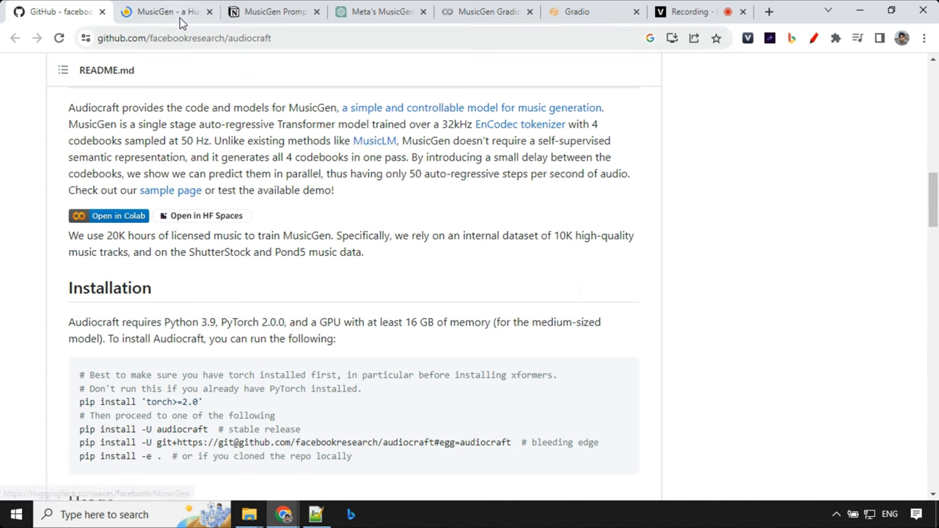
mouse_move(185, 220)
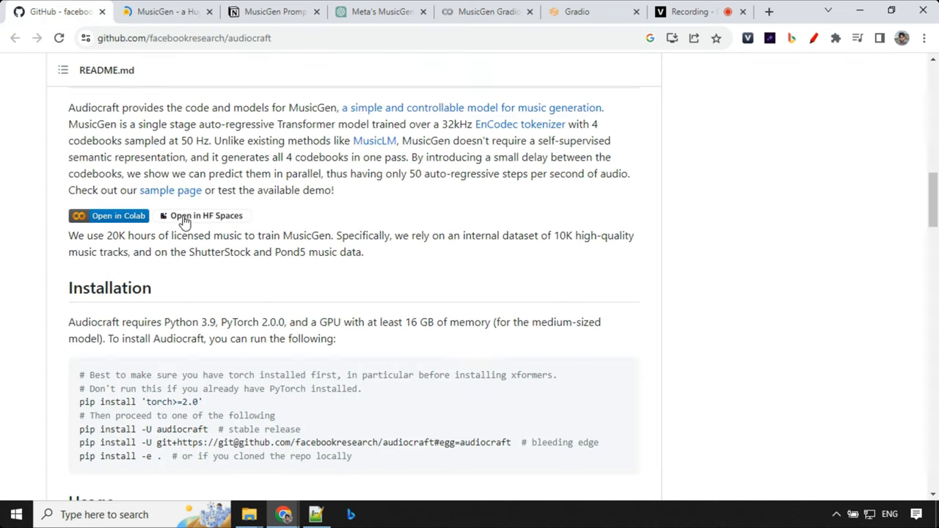
- Open the official facebook/MusicGen Space on Hugging Face and scroll through it
left_click(166, 11)
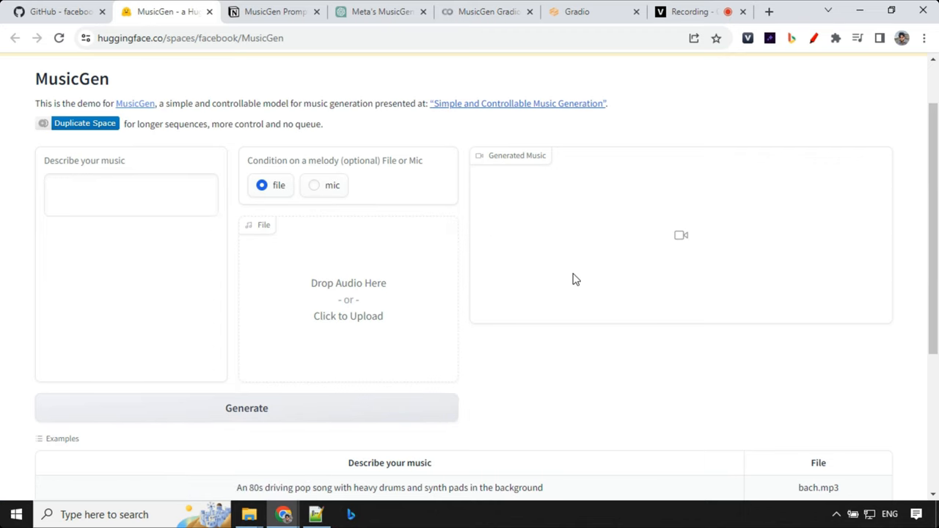
scroll("down", 3)
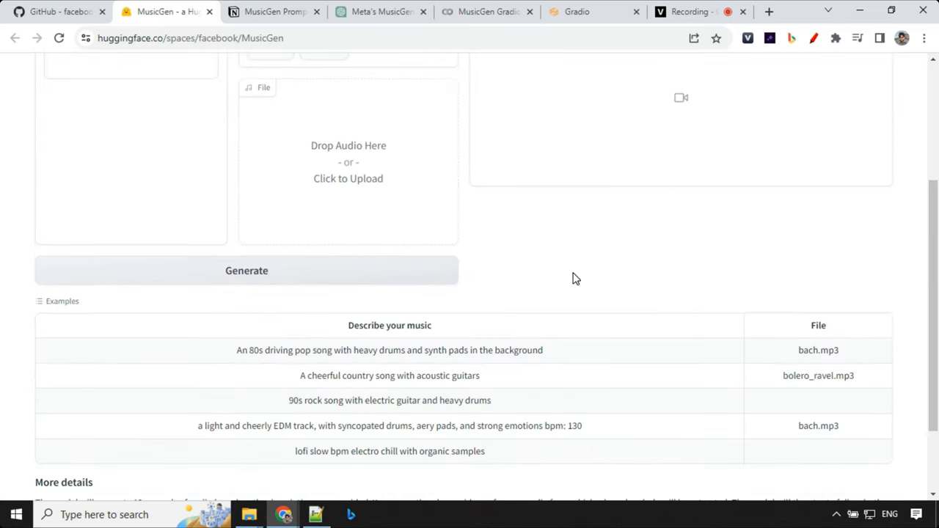
scroll("up", 3)
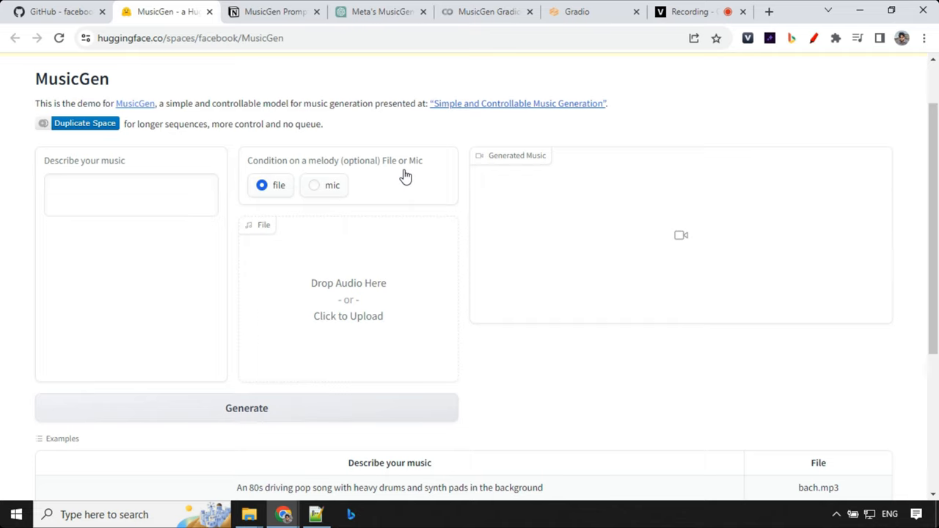